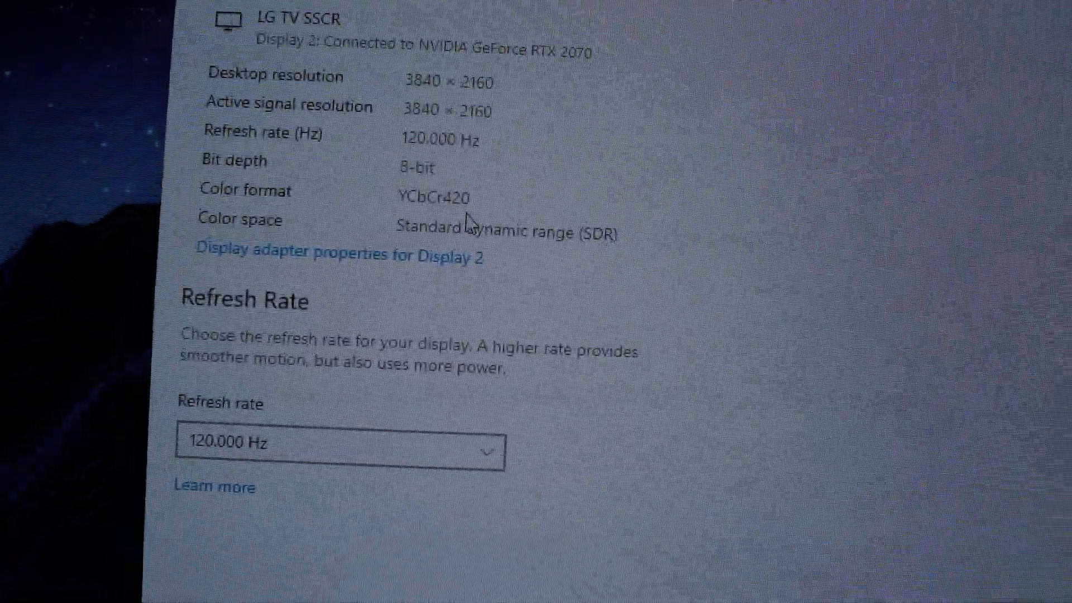
Confirm the LG TV's new 60 Hz display settings so they don't revert
scroll("up", 3)
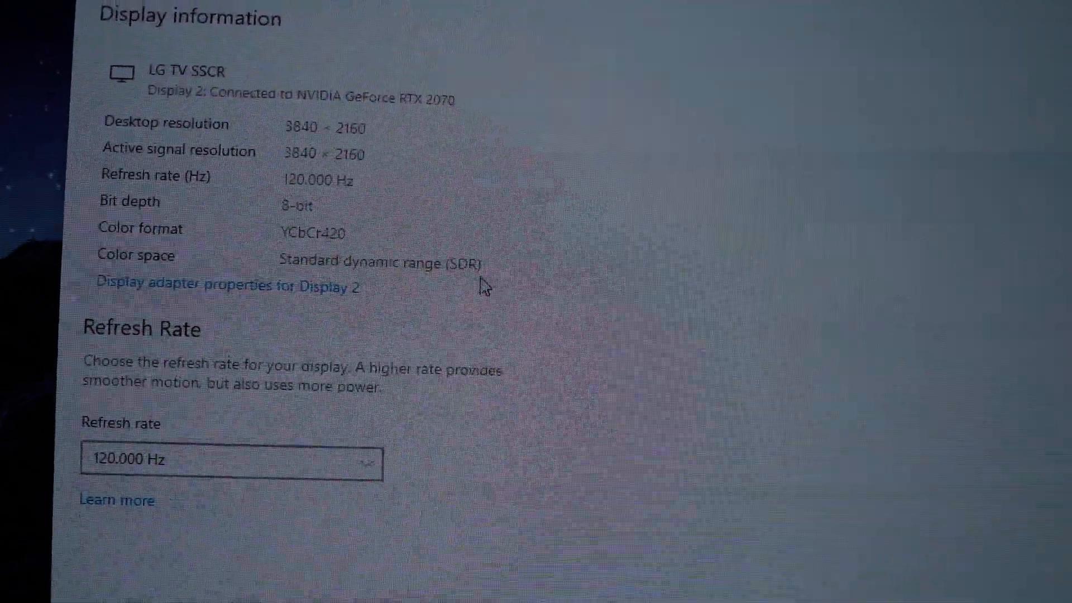
scroll("down", 3)
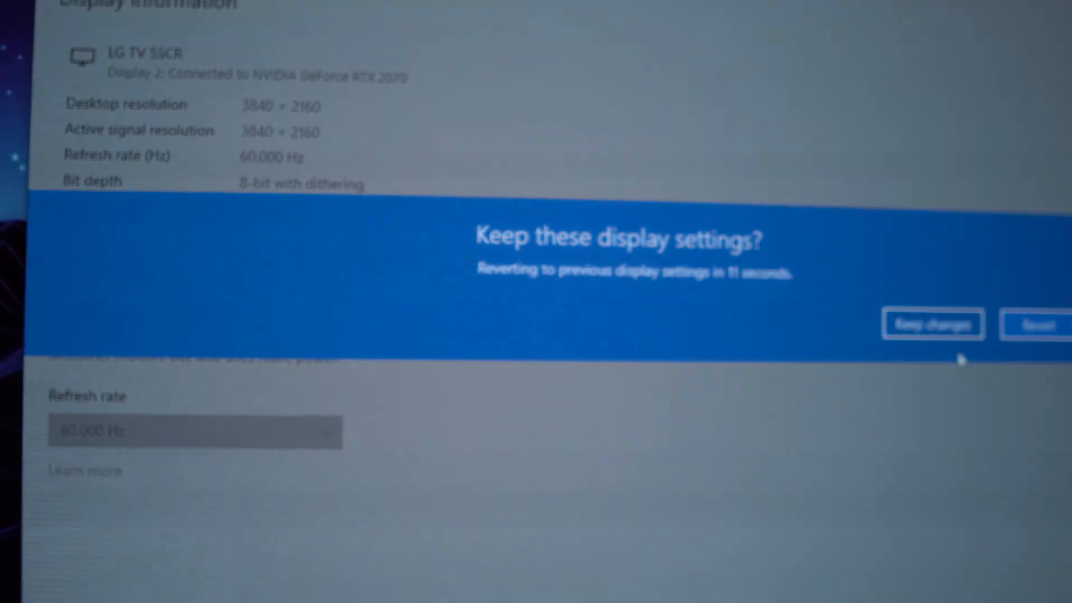
left_click(932, 324)
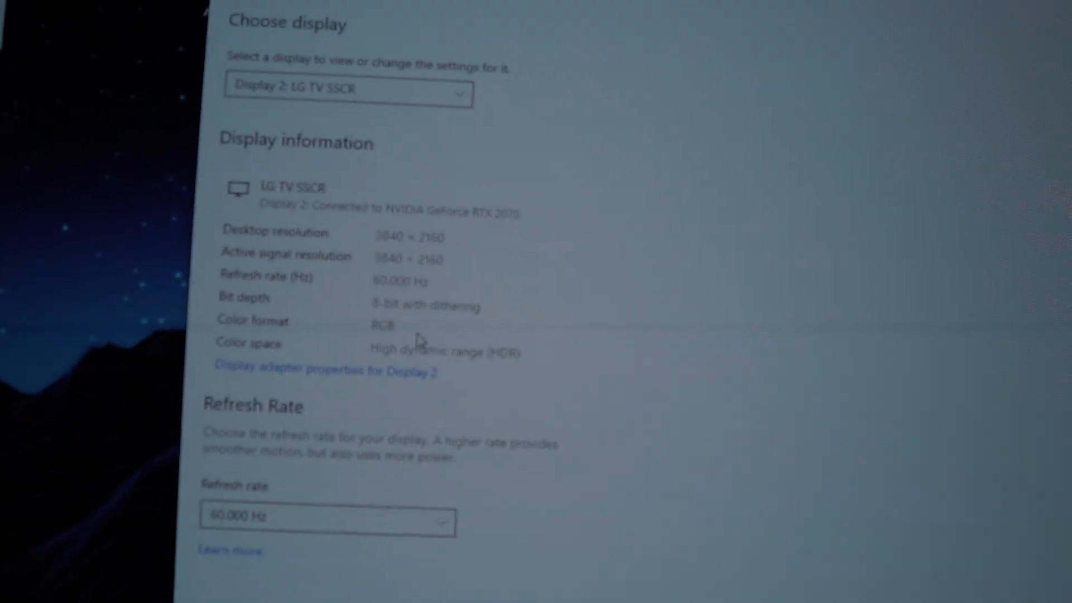
scroll("down", 3)
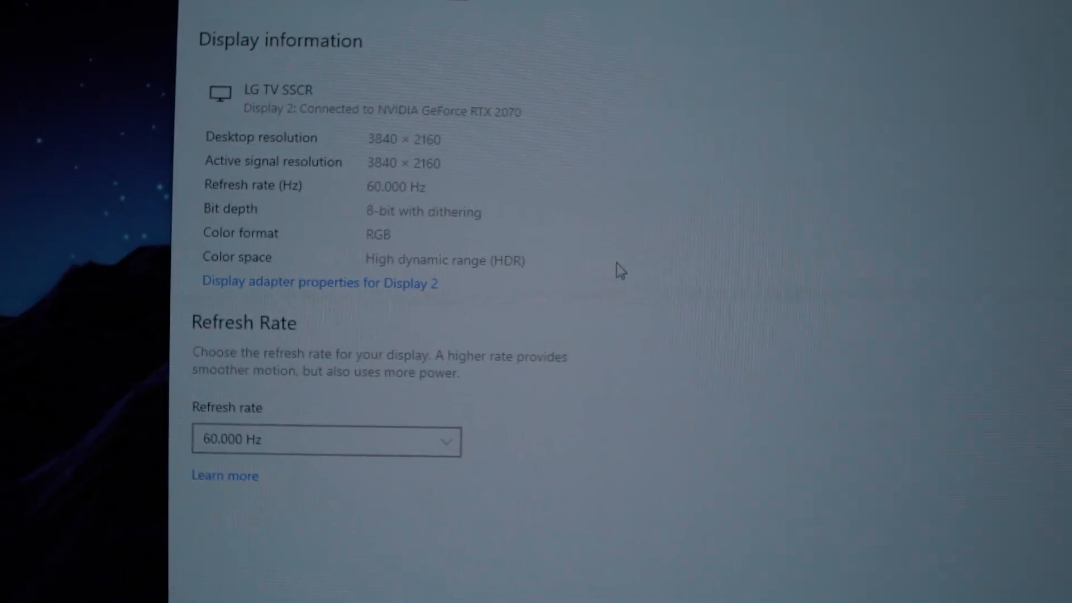